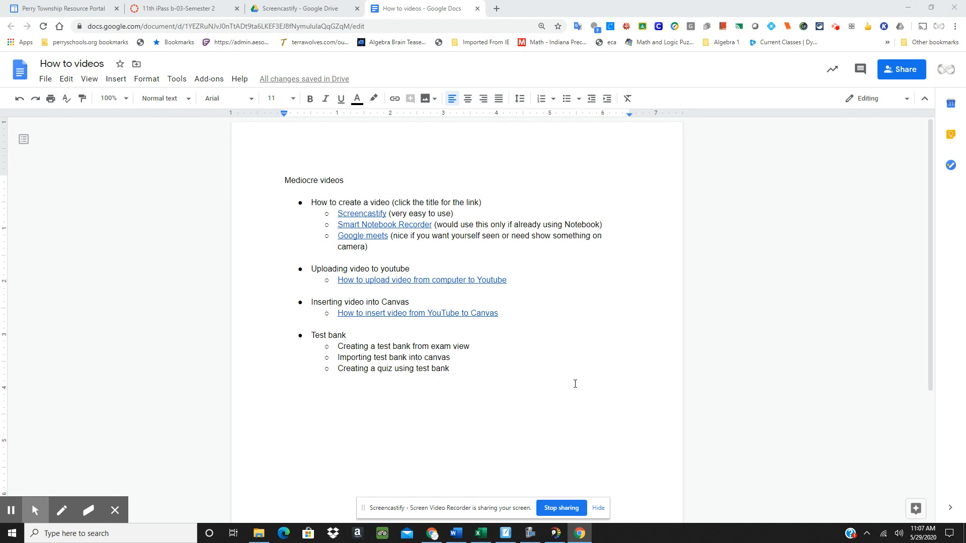
mouse_move(549, 389)
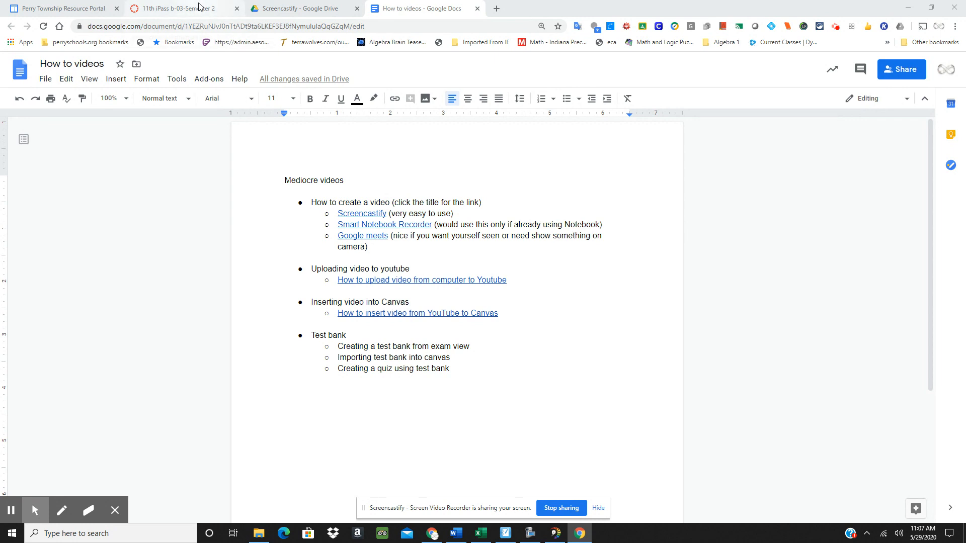
Return via the Dashboard to the 11th iPass b-03-Semester 2 course home page.
left_click(181, 8)
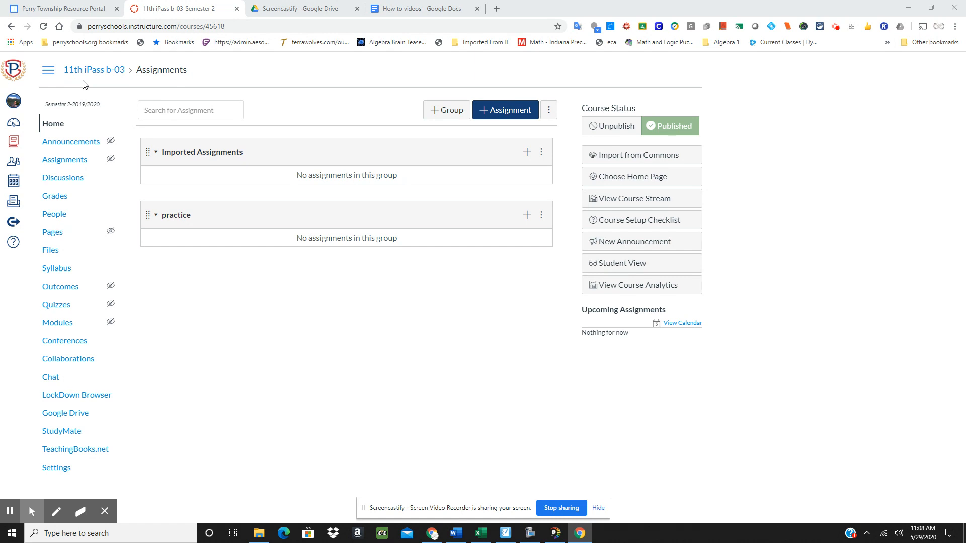
mouse_move(197, 340)
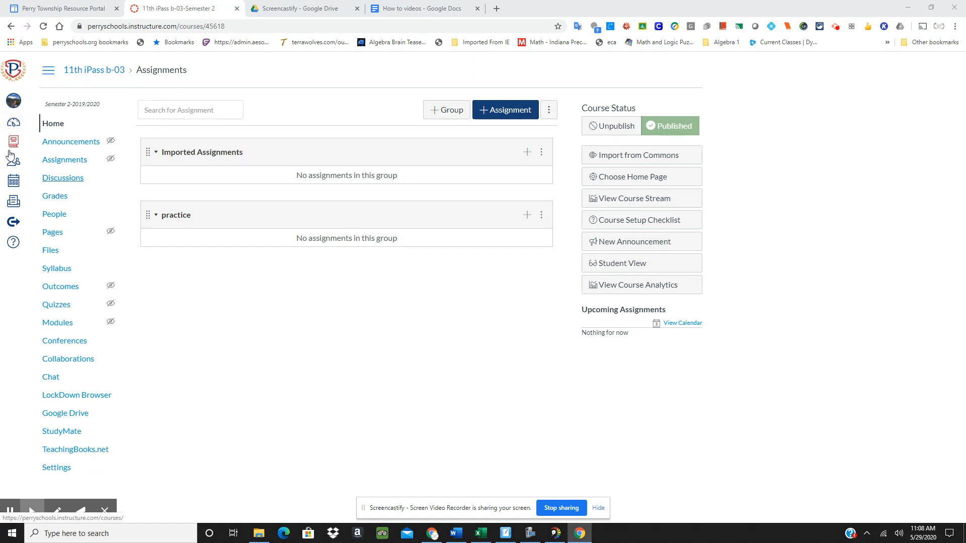
left_click(13, 122)
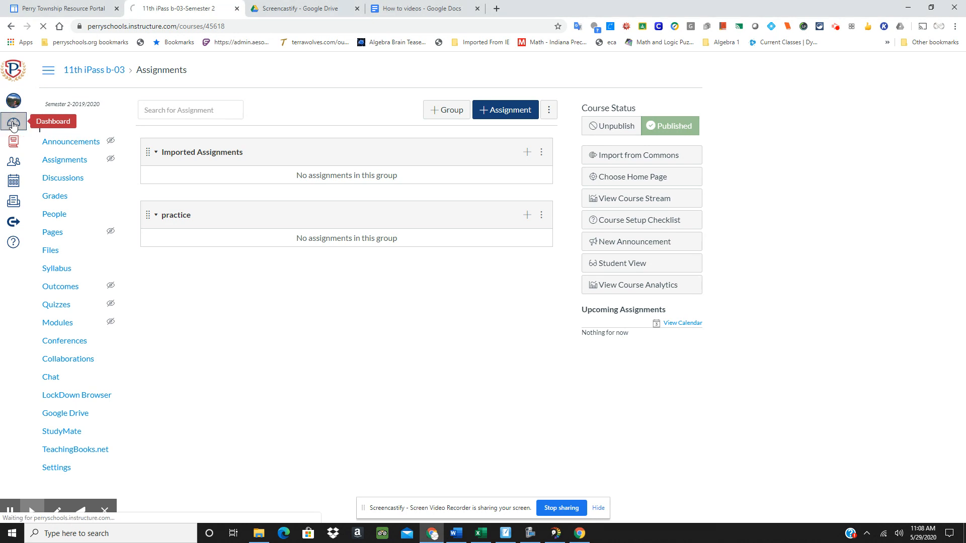
left_click(13, 122)
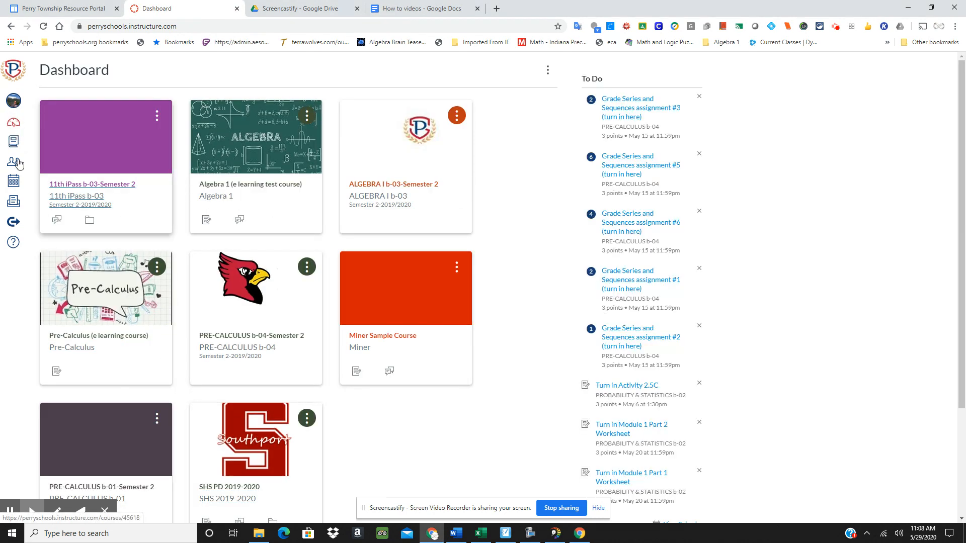
left_click(92, 184)
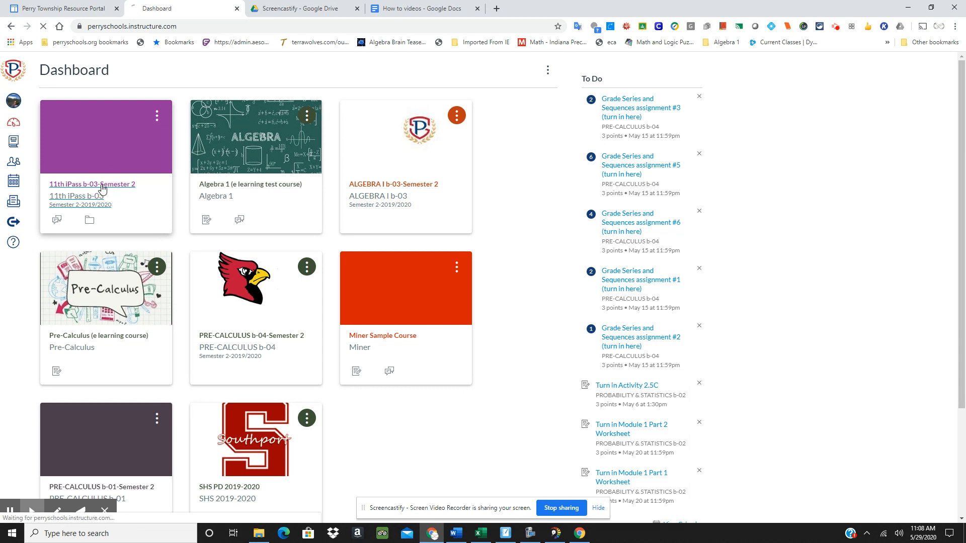
left_click(91, 185)
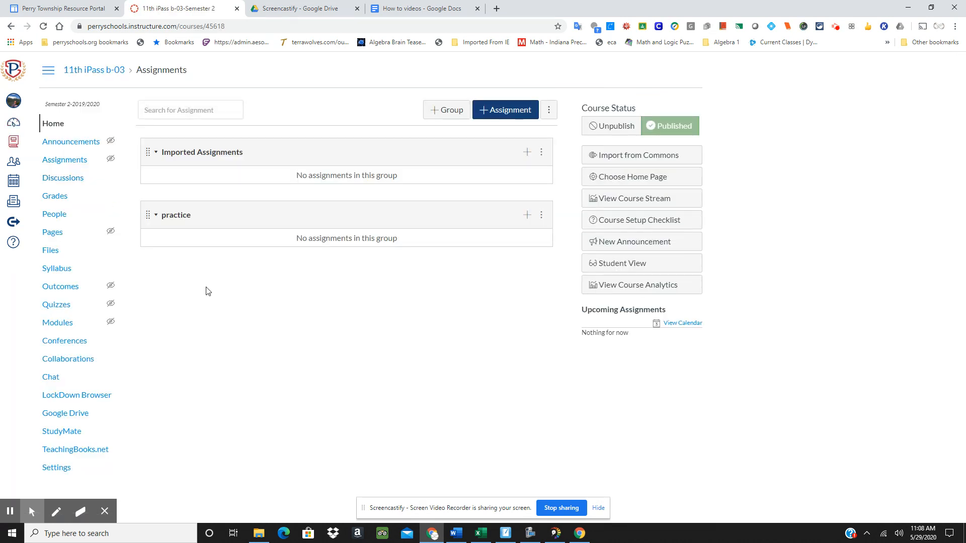
mouse_move(202, 288)
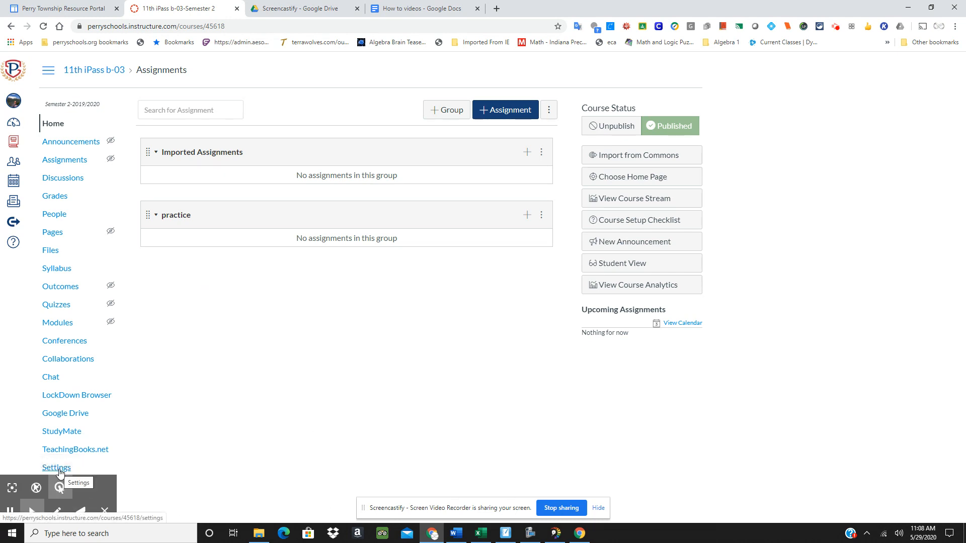
Go to course Settings and start Import Course Content from the sidebar.
left_click(56, 467)
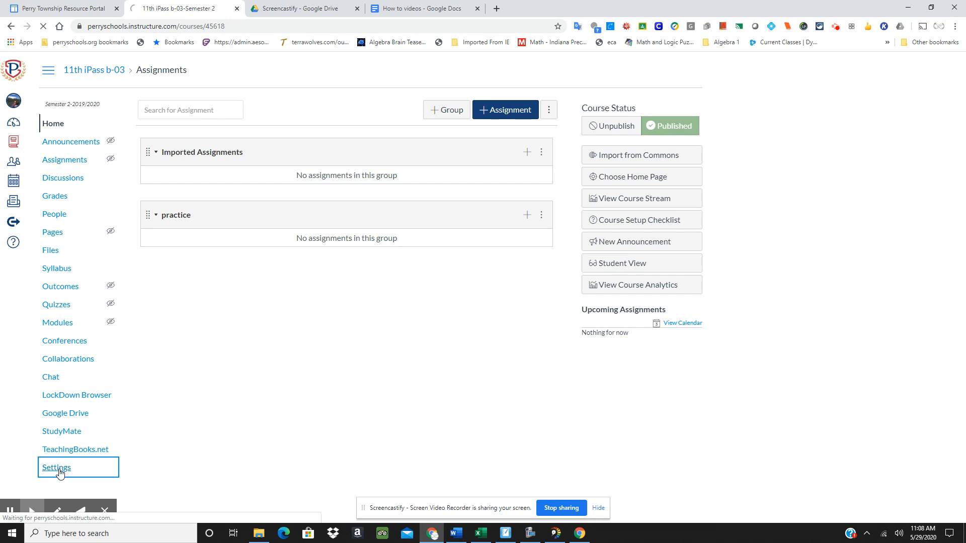
left_click(56, 466)
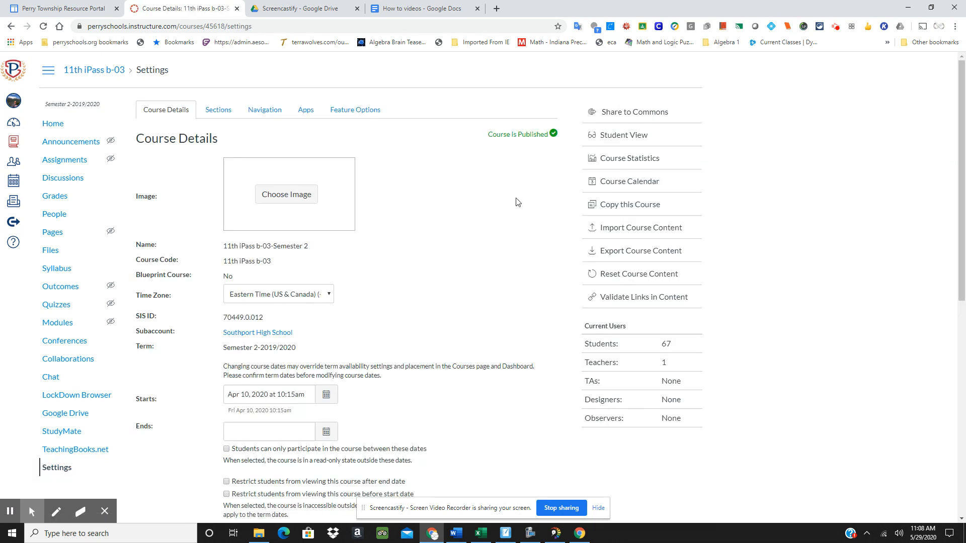
mouse_move(618, 234)
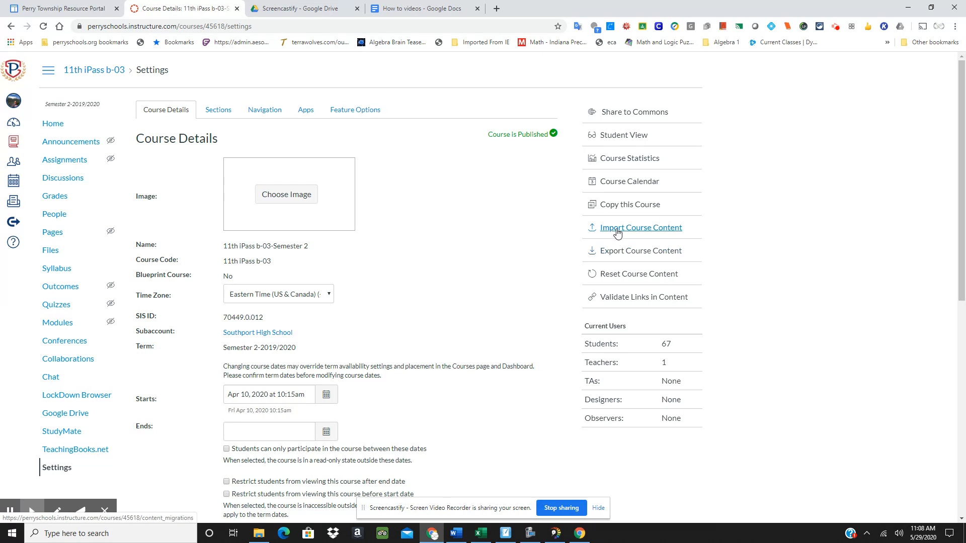
left_click(641, 227)
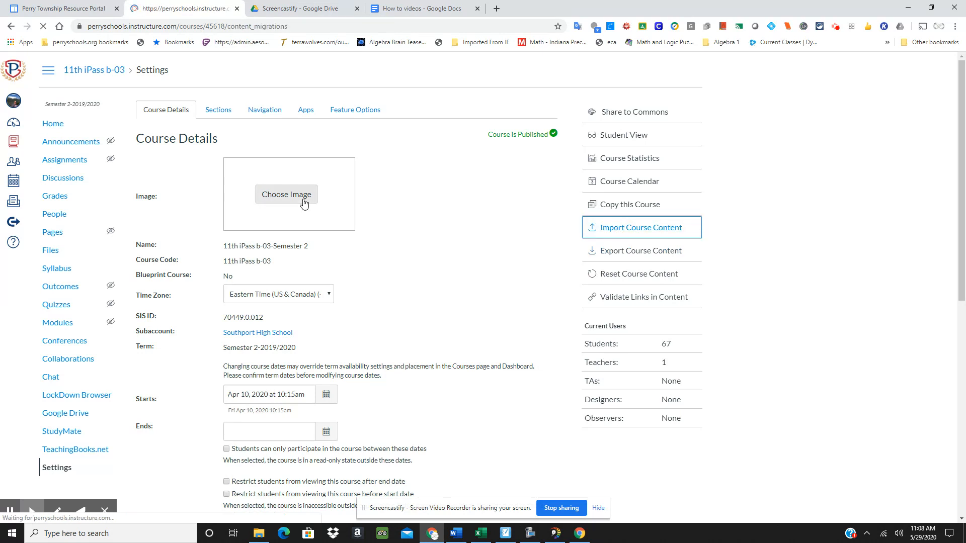
On Import Content, choose QTI .zip file as the content type.
left_click(642, 227)
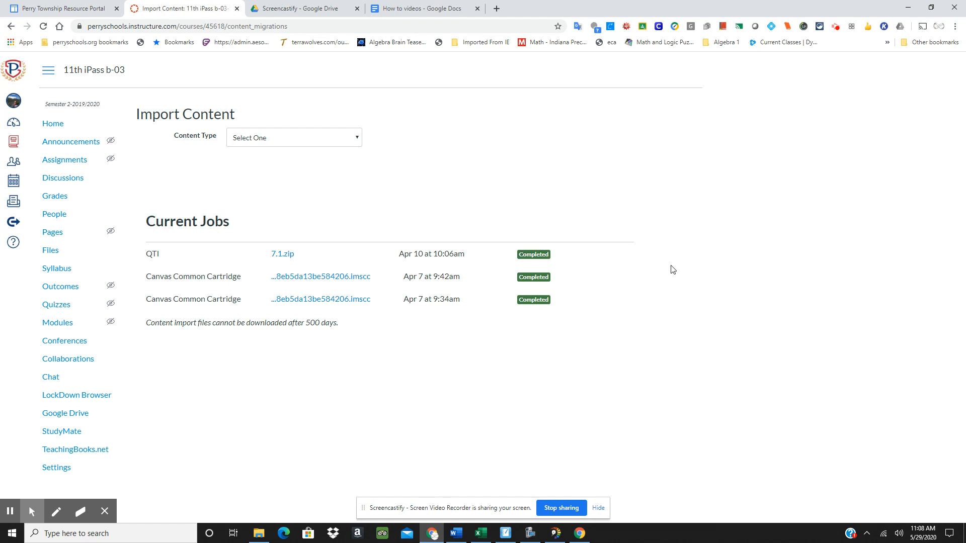
mouse_move(255, 342)
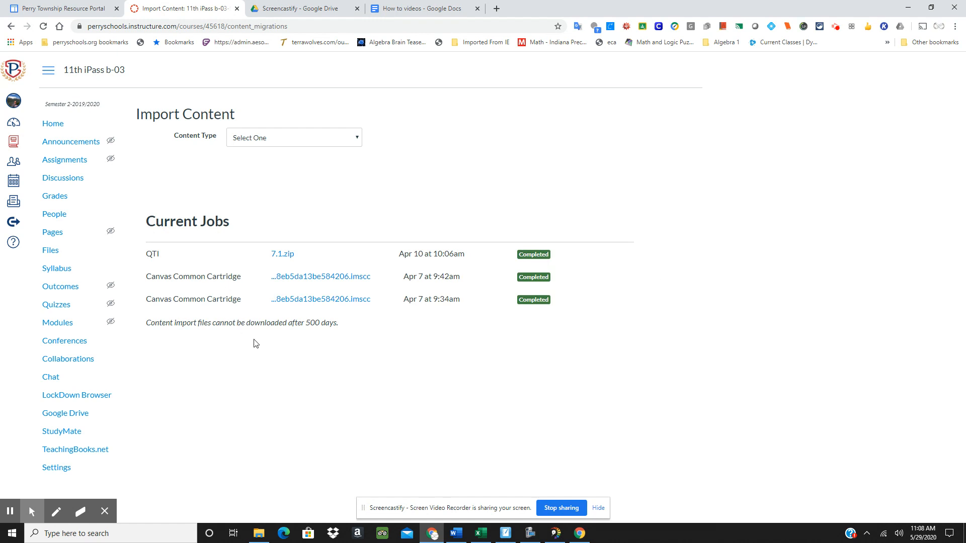
mouse_move(216, 368)
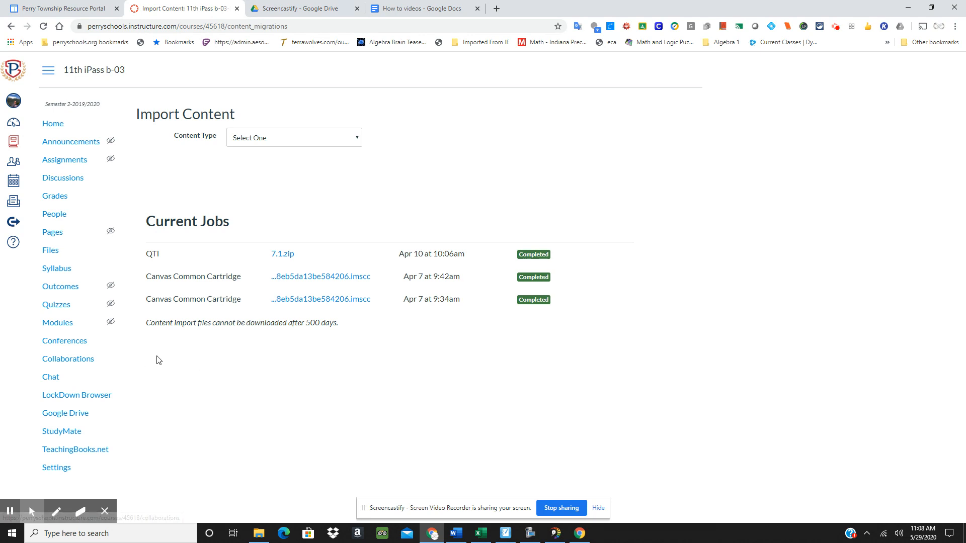
mouse_move(370, 138)
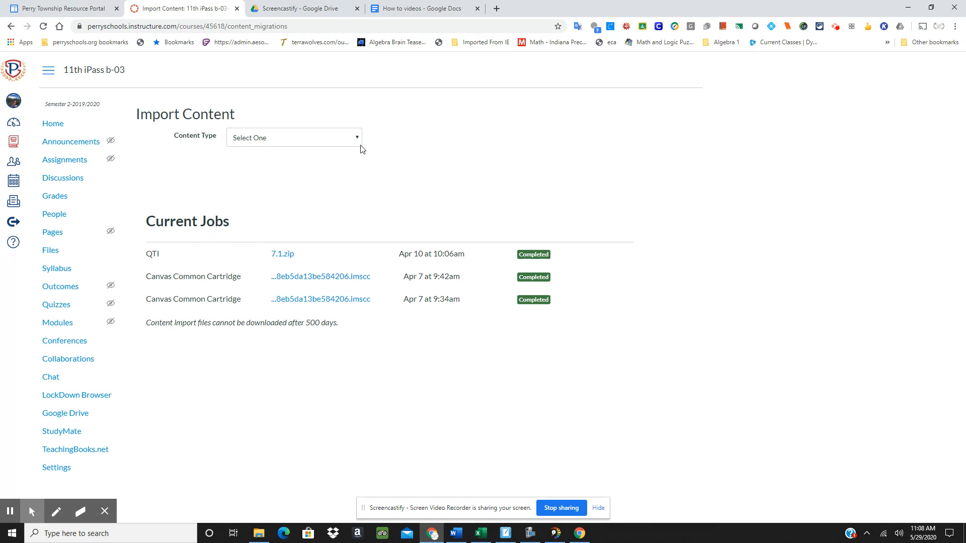
left_click(294, 137)
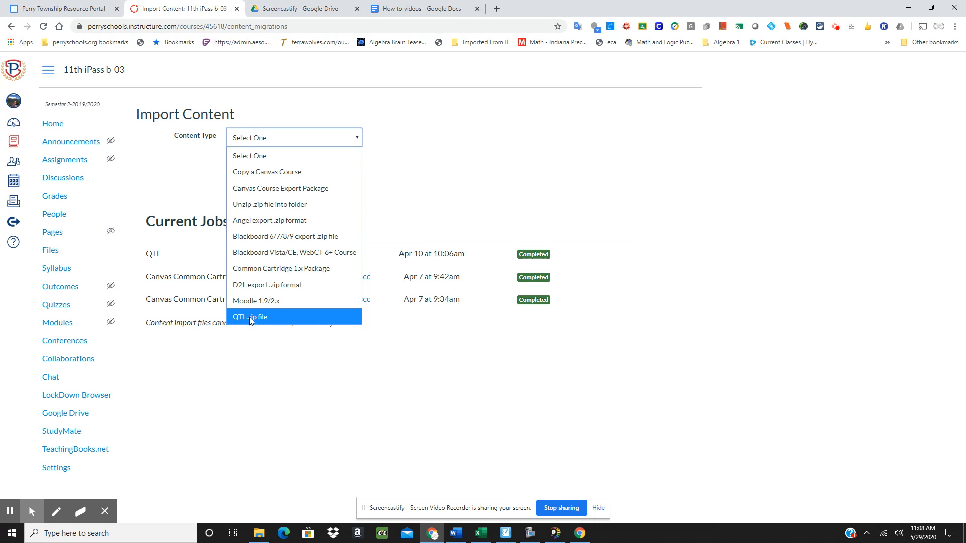
left_click(250, 316)
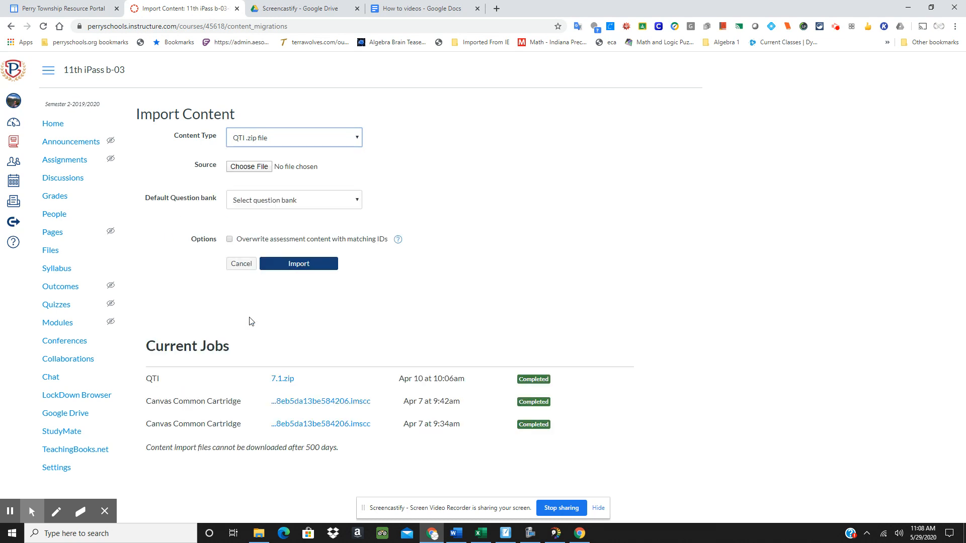
mouse_move(249, 170)
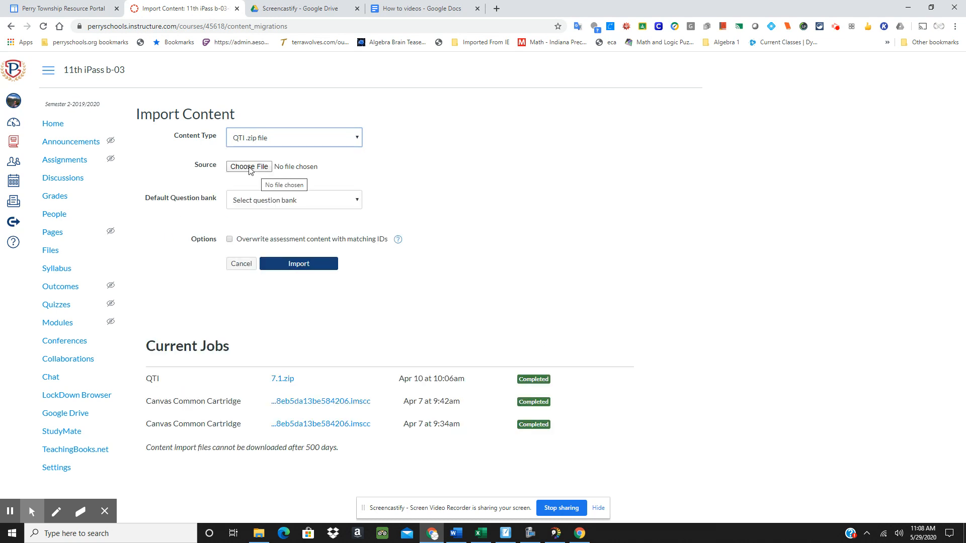
Attach demonstration.zip from the Desktop as the import source file.
left_click(248, 166)
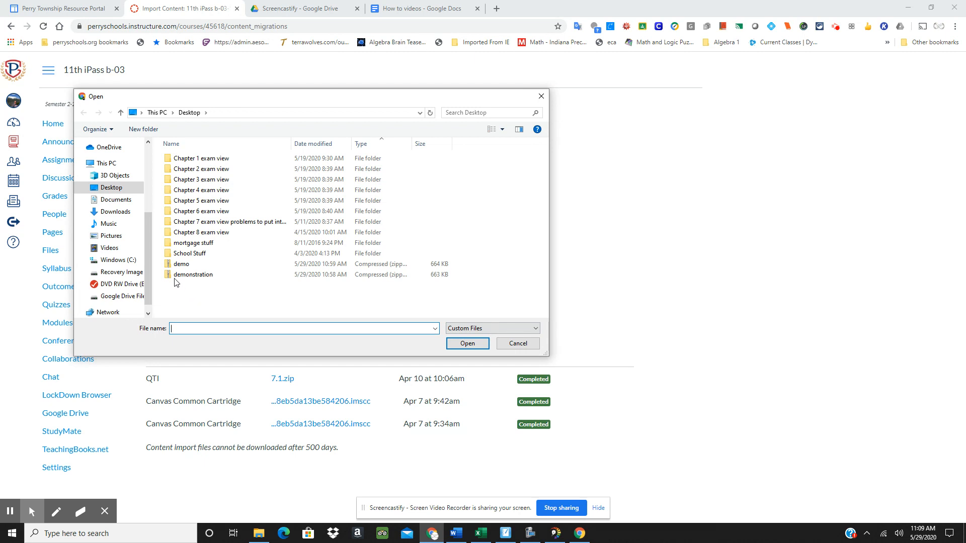
left_click(192, 274)
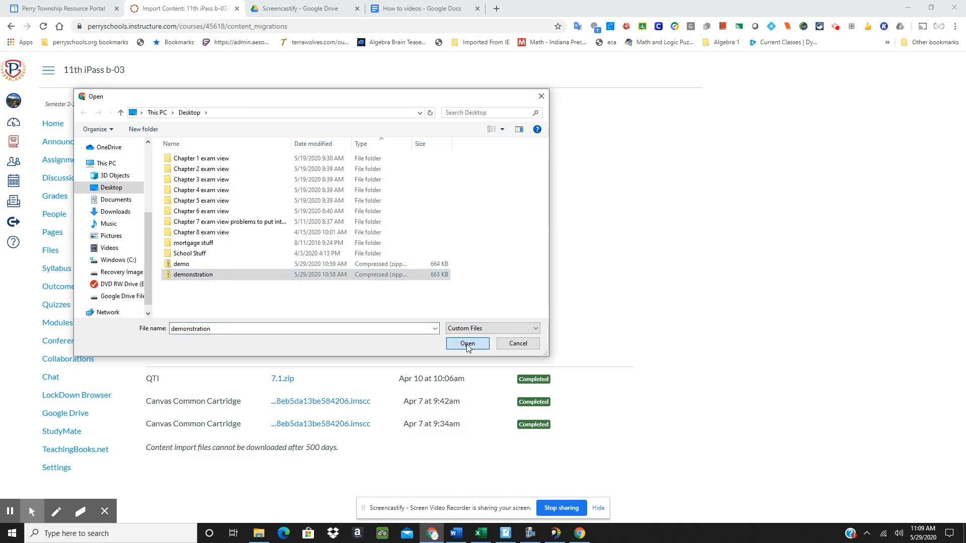
left_click(467, 344)
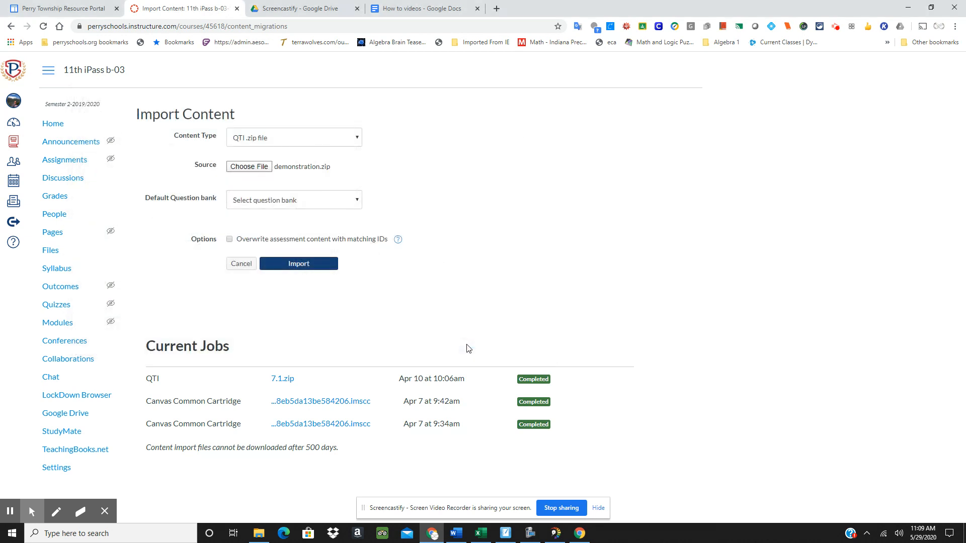
mouse_move(308, 207)
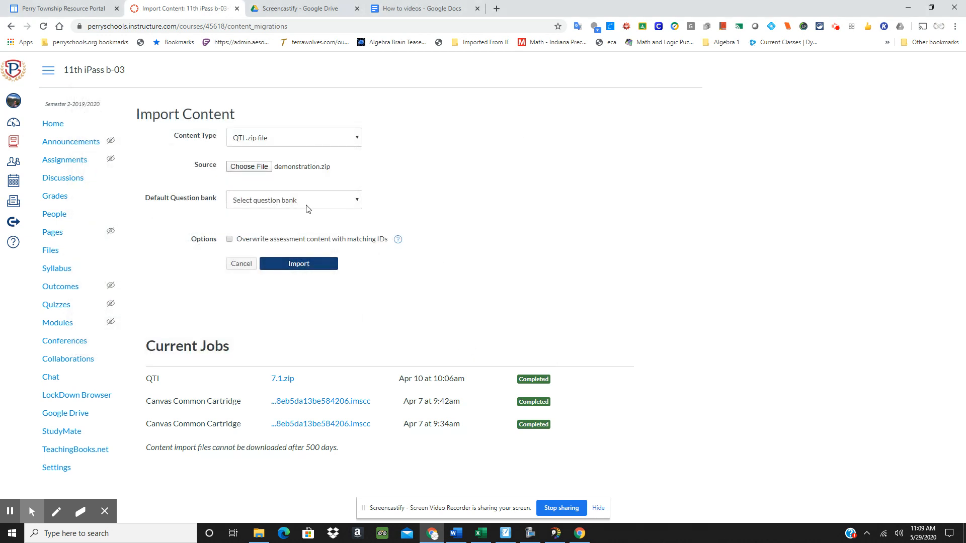
Create a new question bank named 'demonstration' and start the import.
left_click(294, 199)
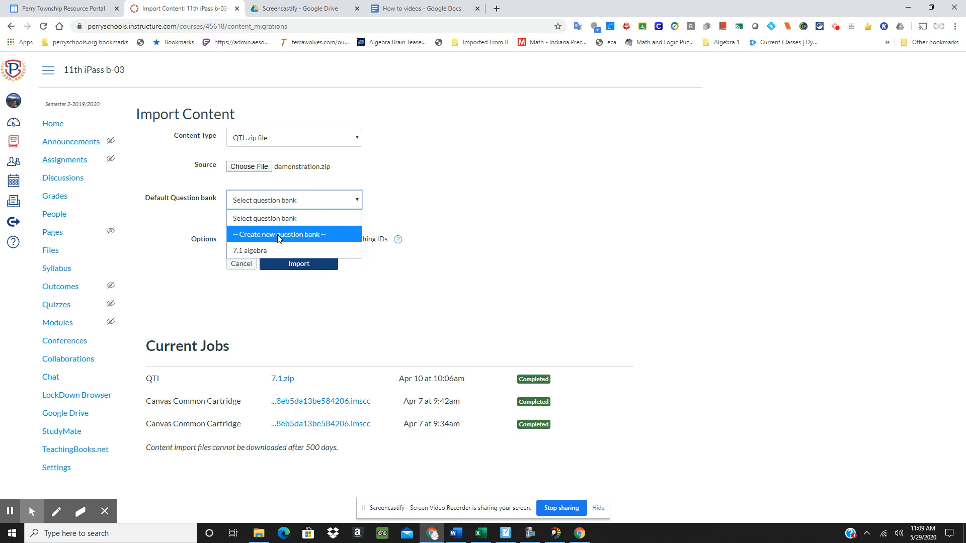
left_click(283, 235)
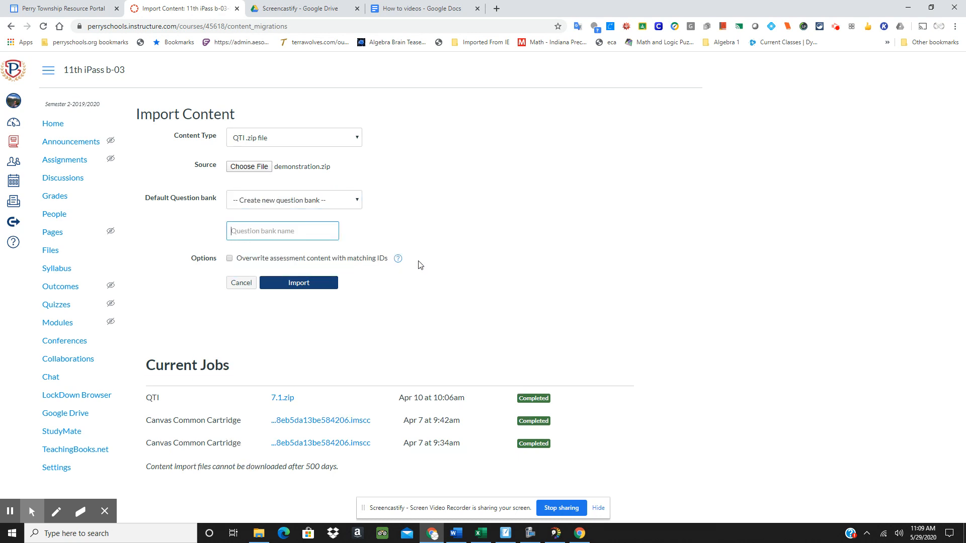
mouse_move(684, 249)
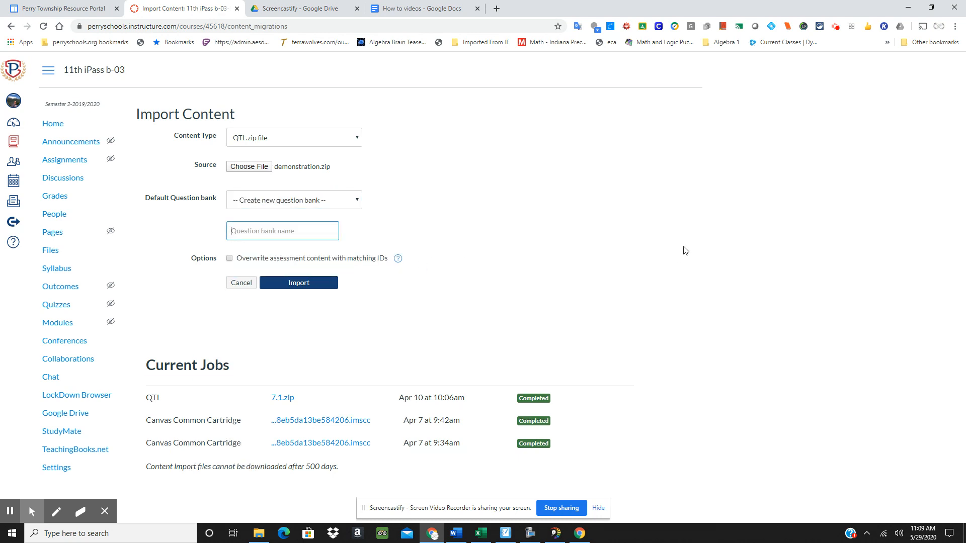
type("dem")
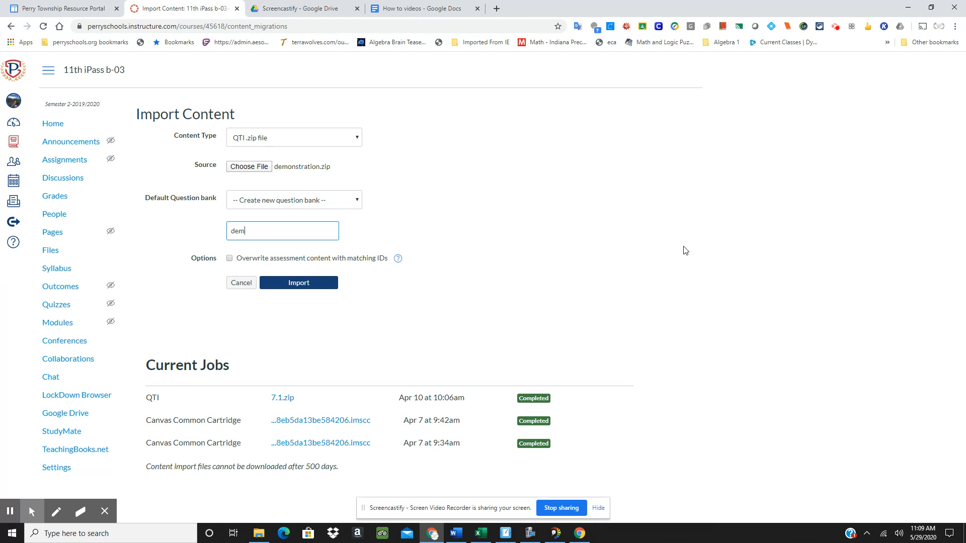
type("onstration")
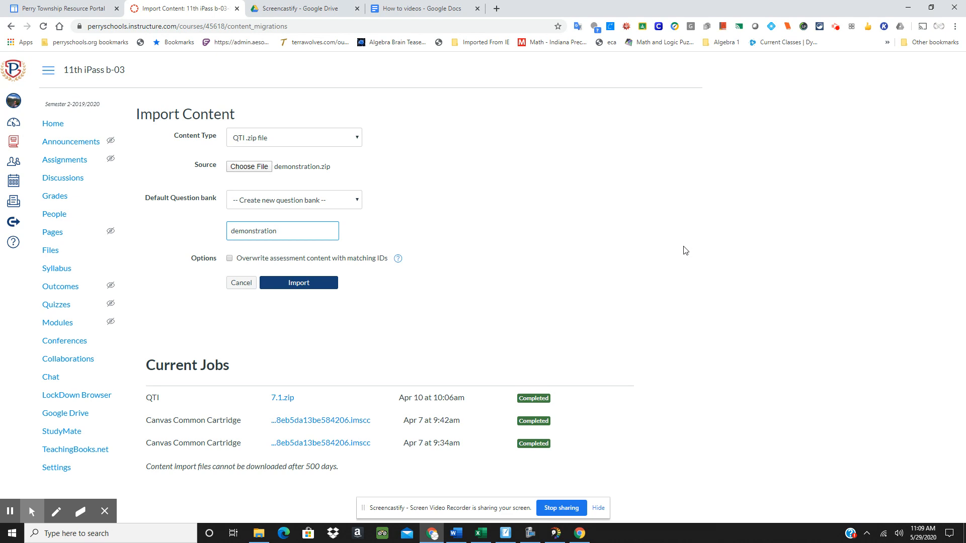
left_click(290, 282)
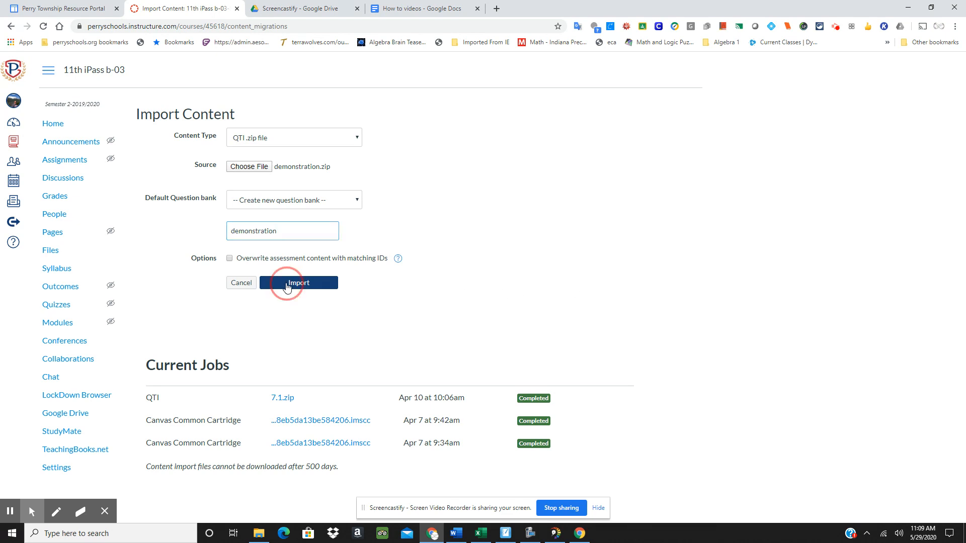
Let the demonstration.zip import job run under Current Jobs until completed.
left_click(299, 283)
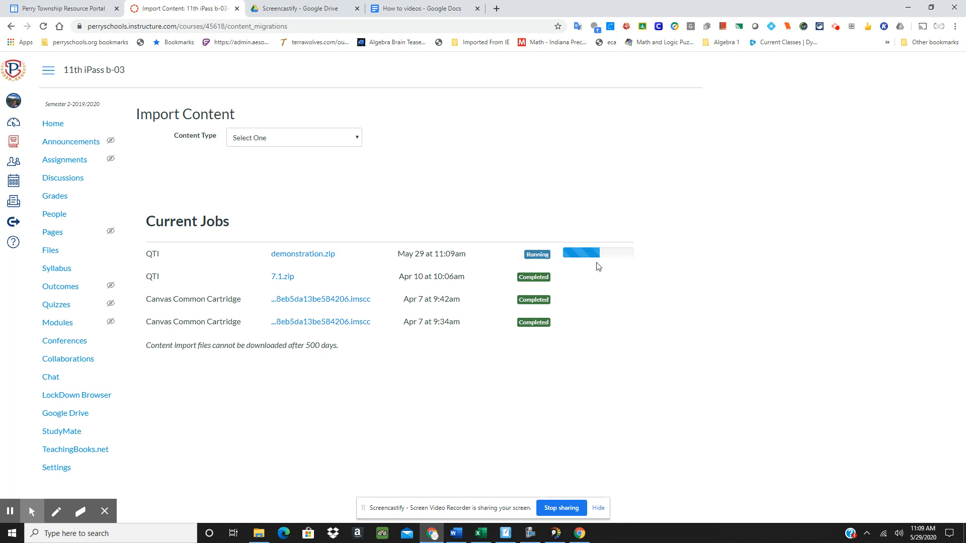
mouse_move(603, 295)
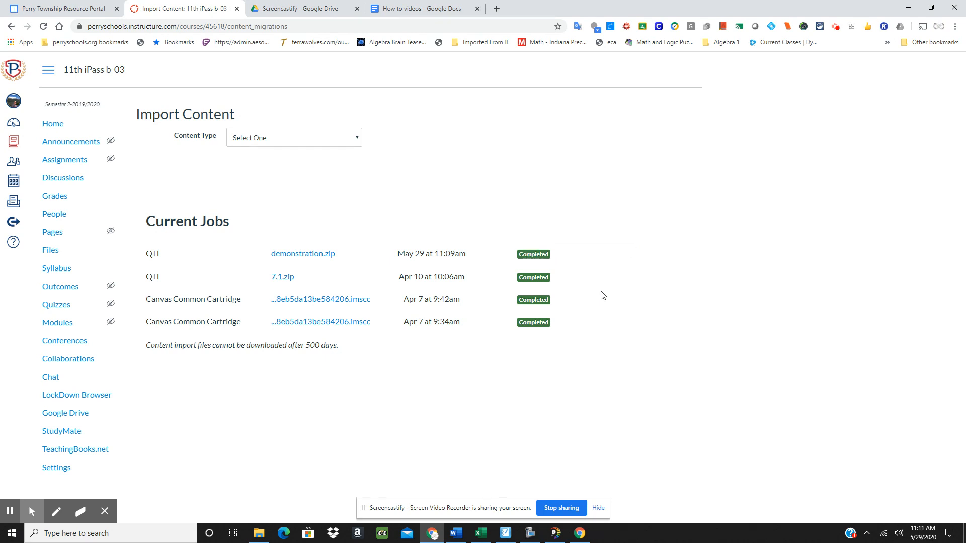
mouse_move(605, 287)
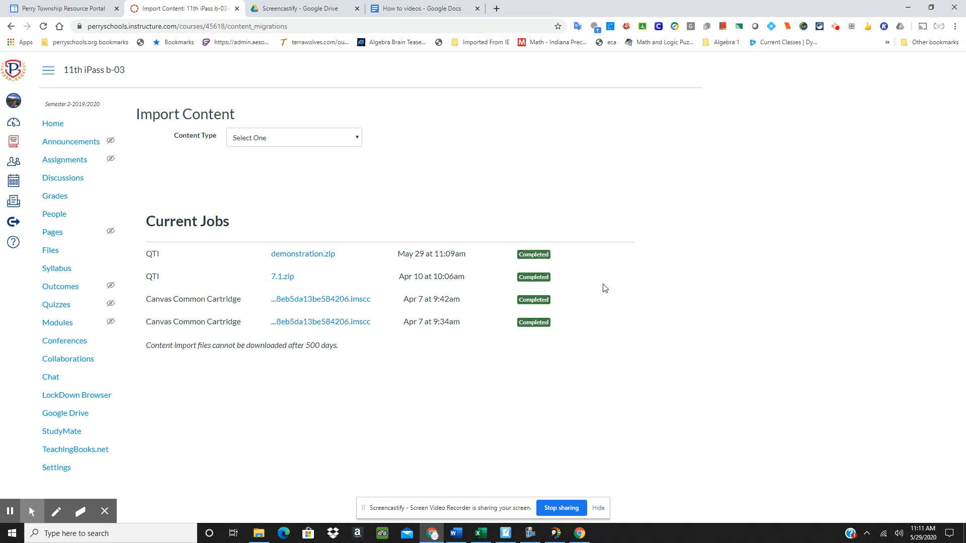
mouse_move(530, 256)
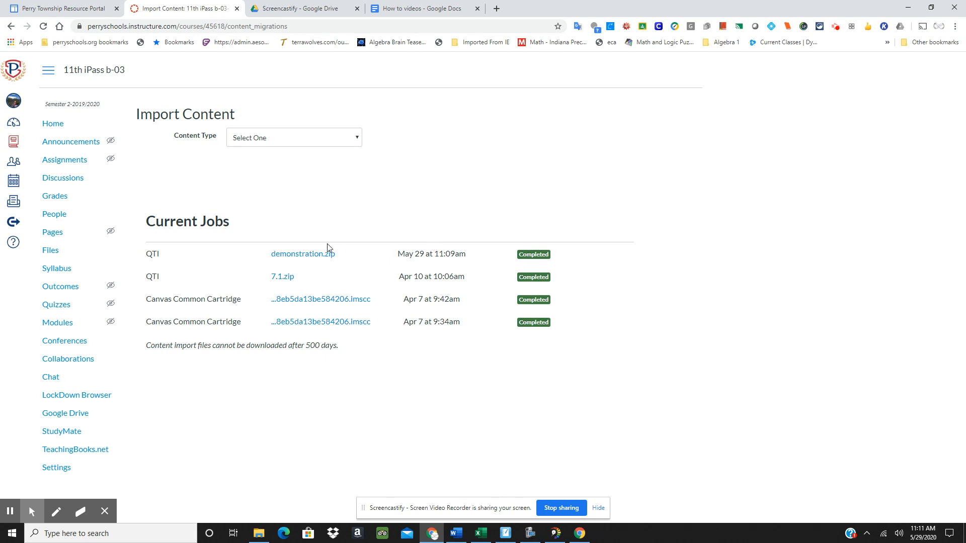
mouse_move(55, 304)
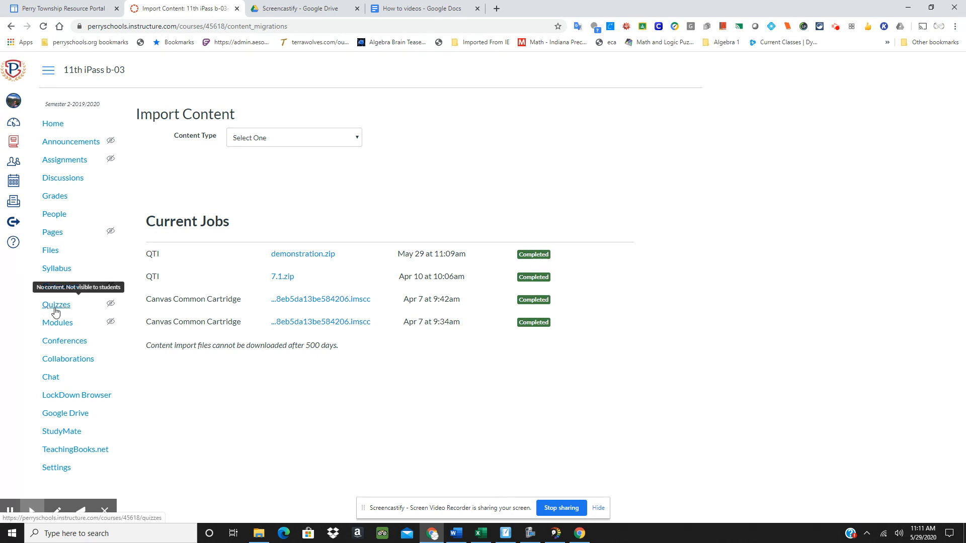
Go to the course Quizzes page listing the imported 71-question Unnamed Quiz.
left_click(56, 304)
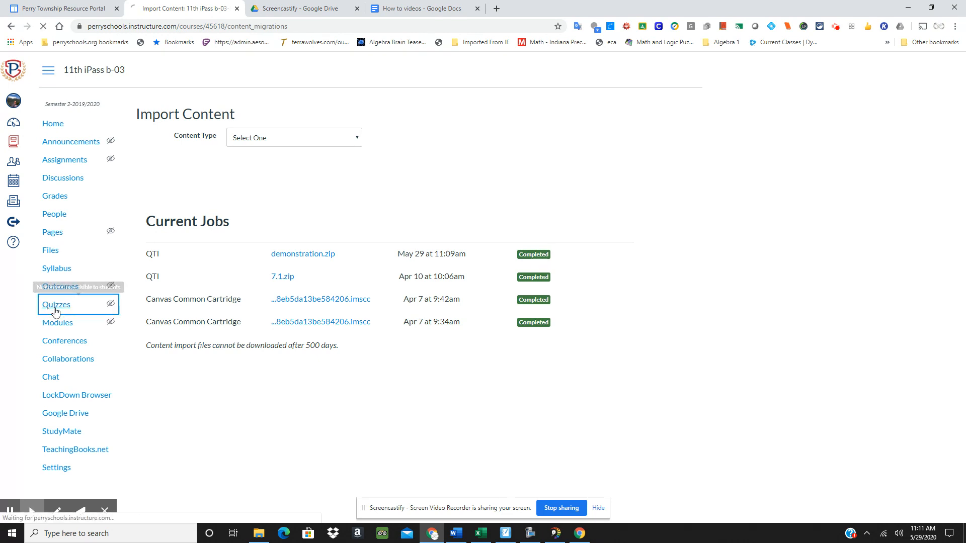
left_click(57, 304)
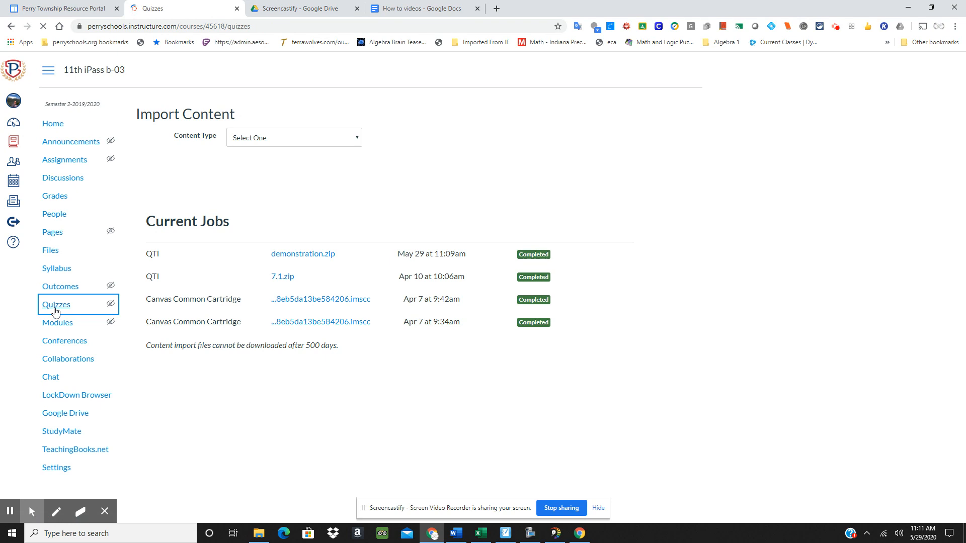
left_click(56, 304)
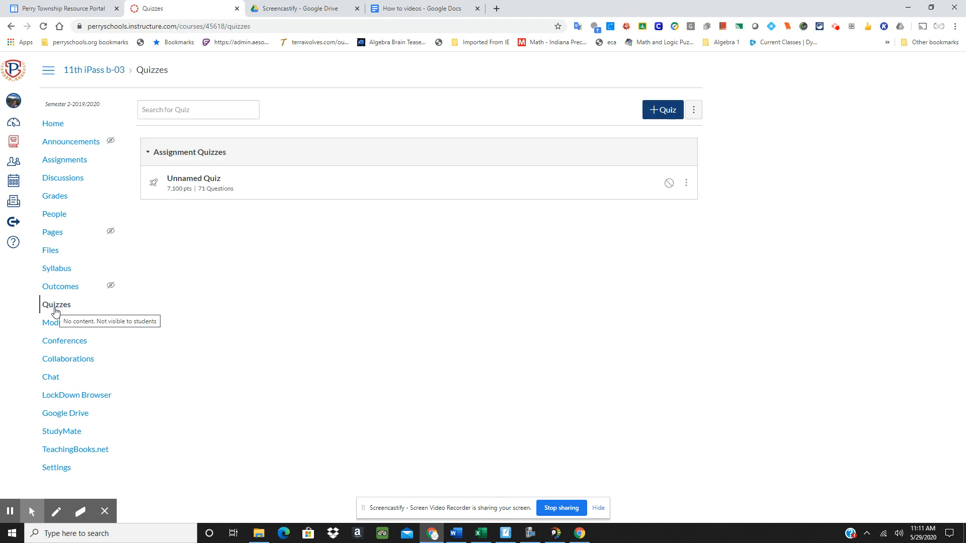
mouse_move(186, 186)
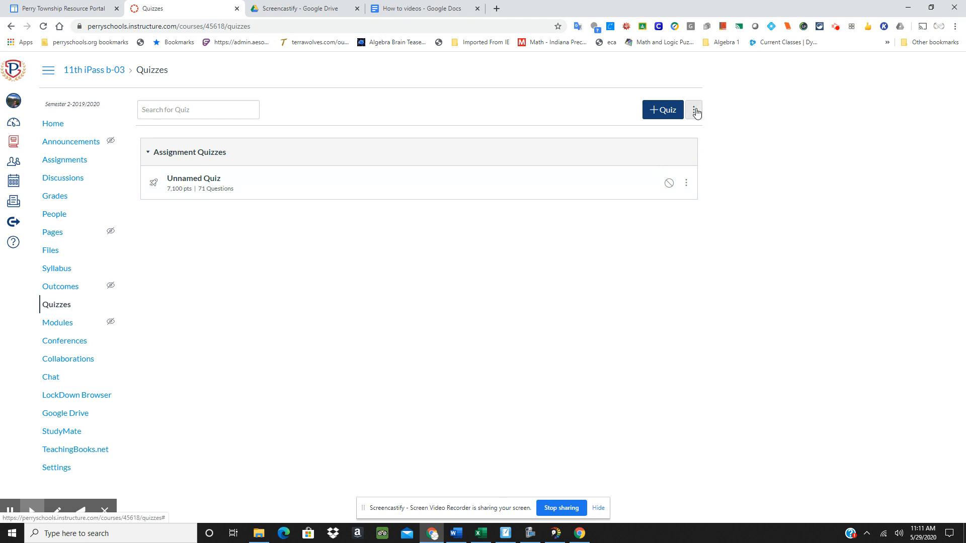
Show the three-dot options menu next to the + Quiz button.
left_click(694, 108)
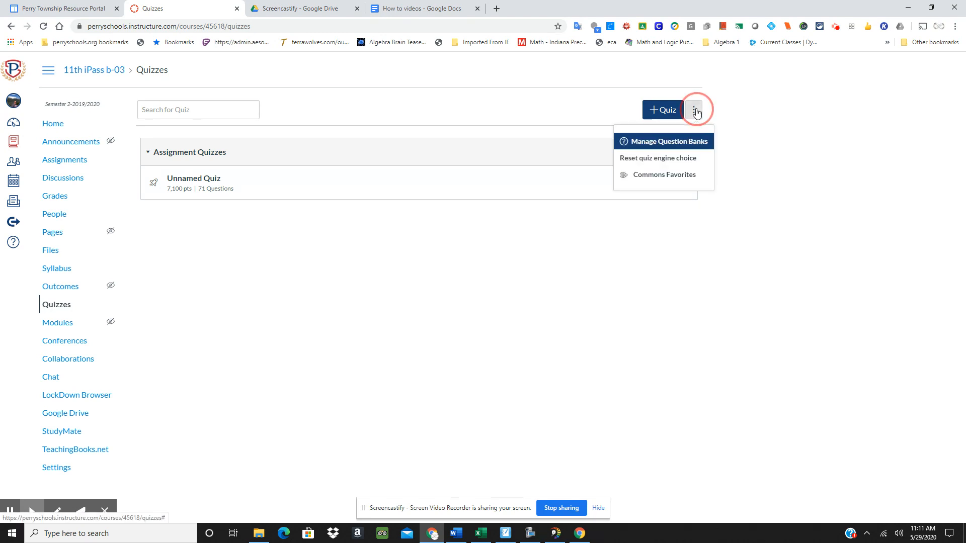
Choose Manage Question Banks to list the new 71-question bank beside 7.1 algebra.
left_click(664, 141)
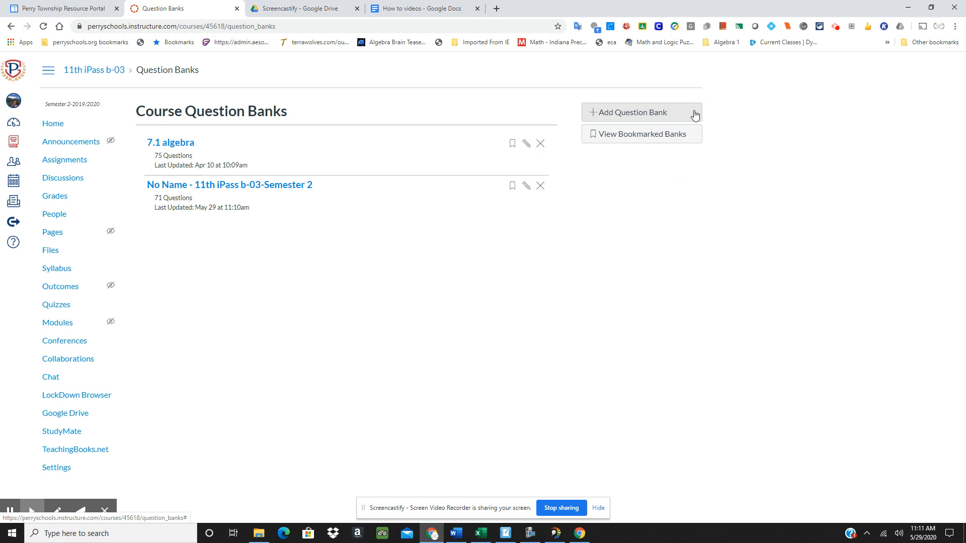
mouse_move(206, 223)
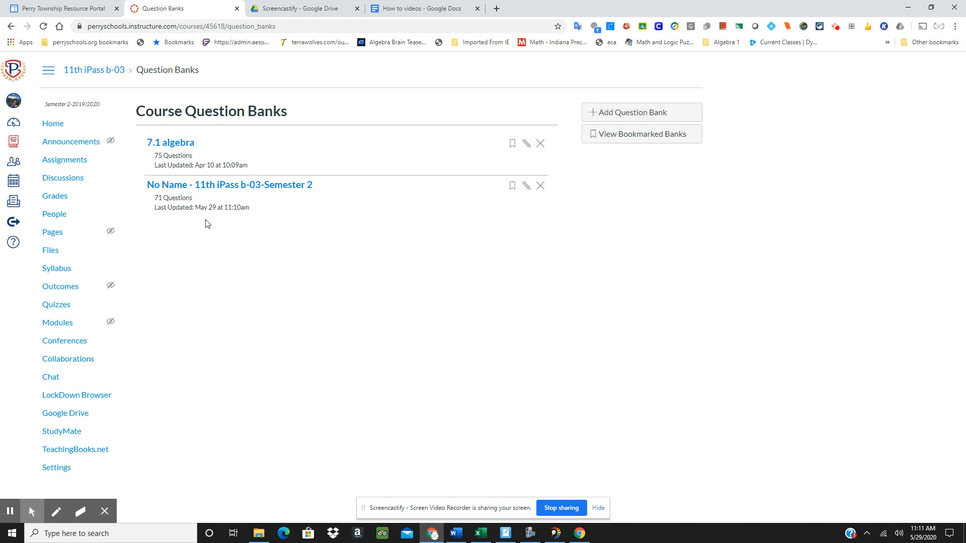
mouse_move(239, 207)
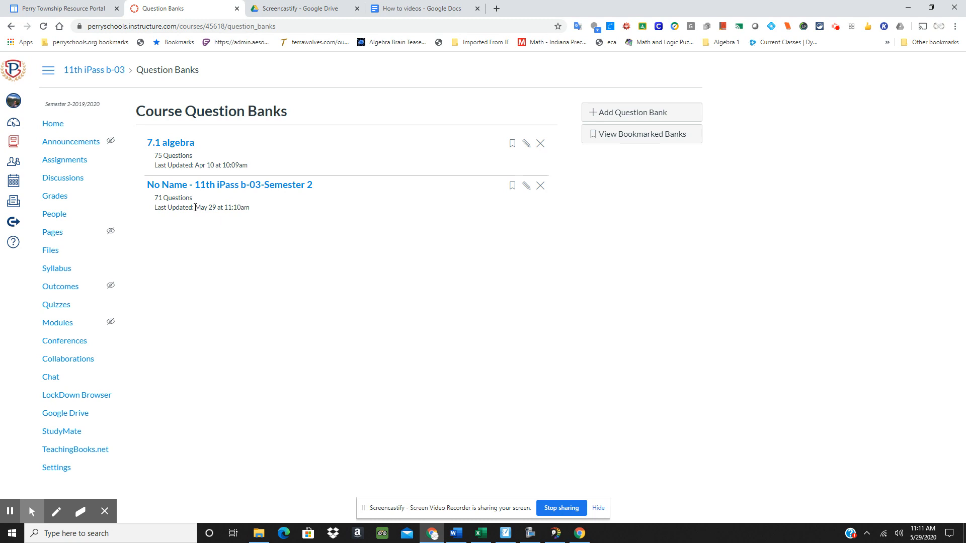
mouse_move(205, 212)
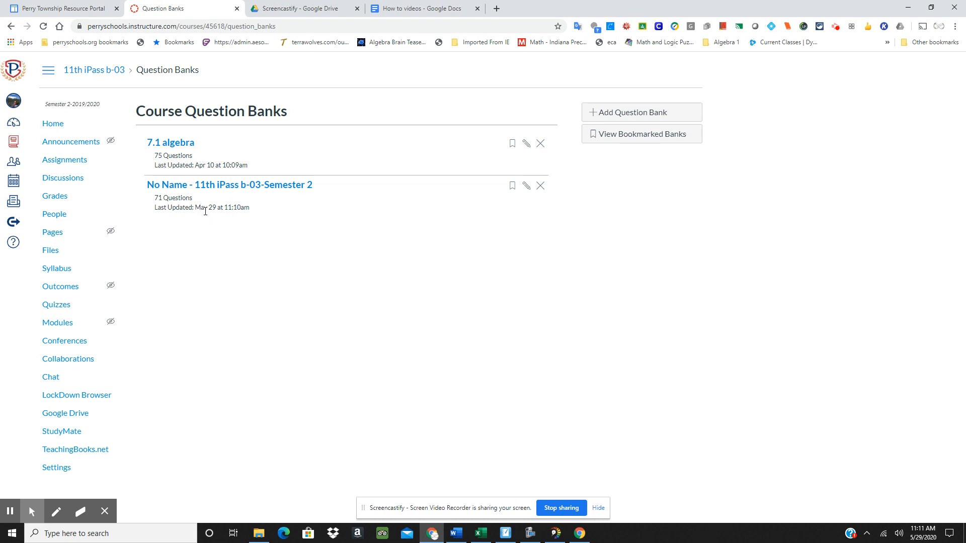
mouse_move(230, 211)
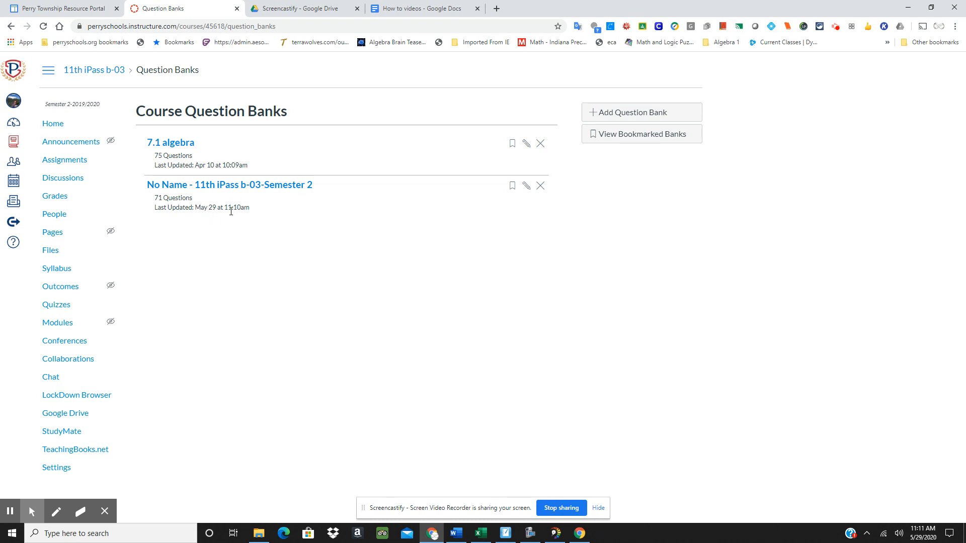
mouse_move(507, 198)
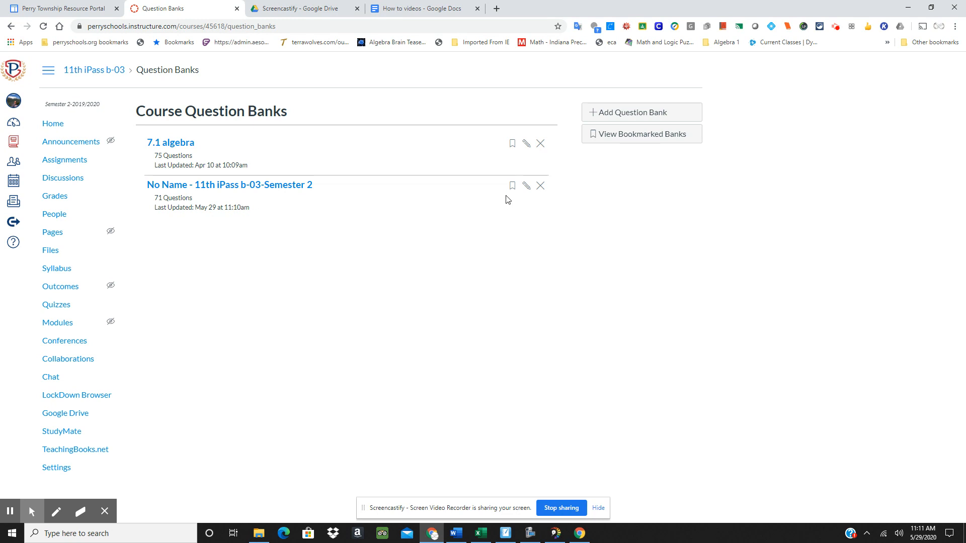
Rename the imported No Name 71-question bank to 'Demonstration'.
left_click(526, 185)
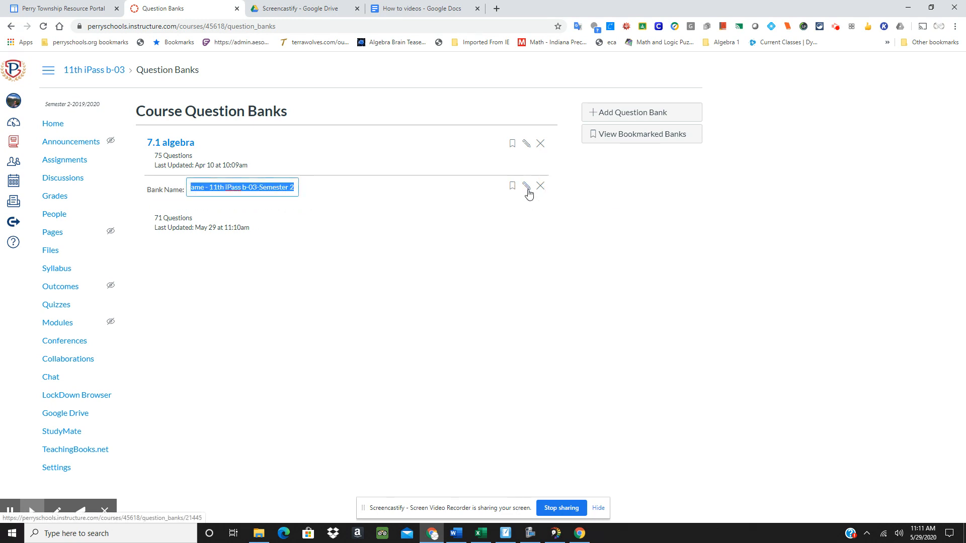
mouse_move(370, 382)
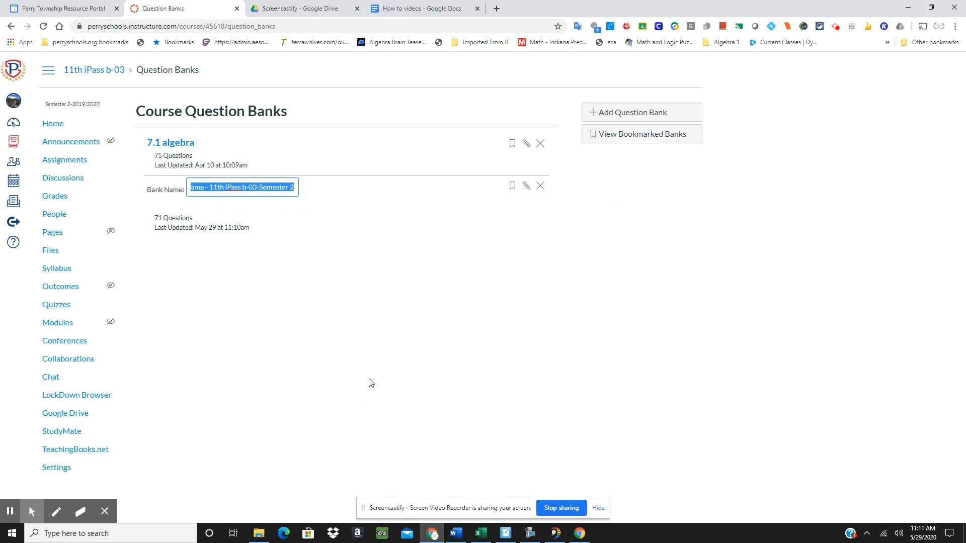
type("Demo")
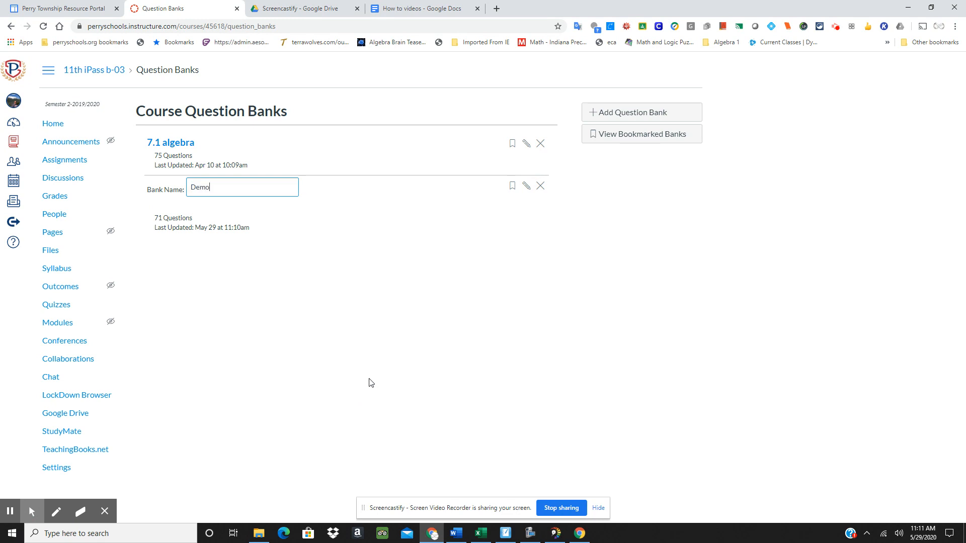
type("s")
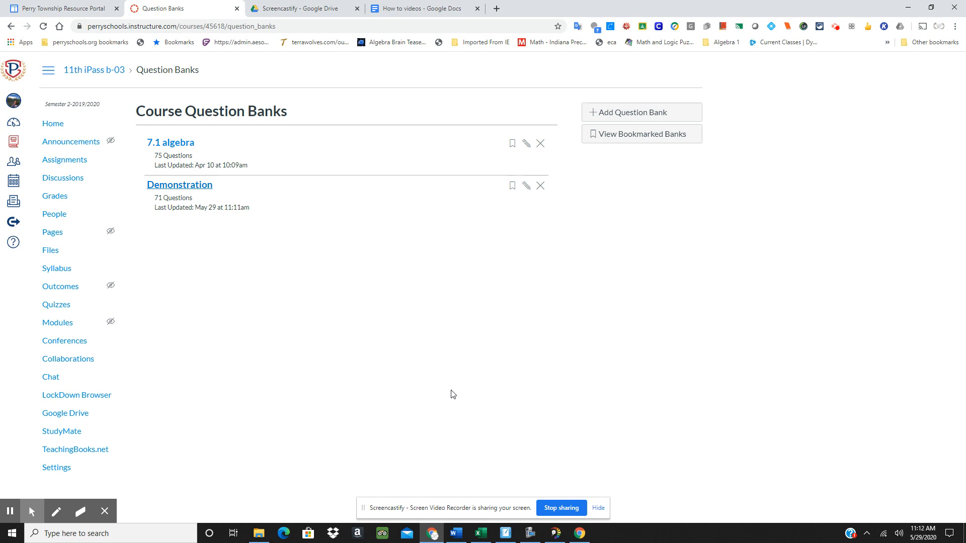
mouse_move(487, 422)
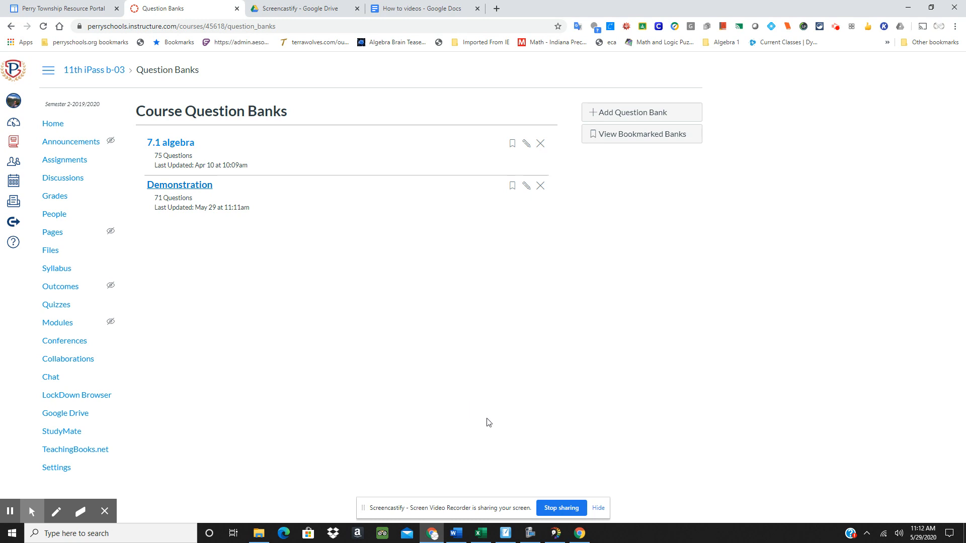
mouse_move(506, 467)
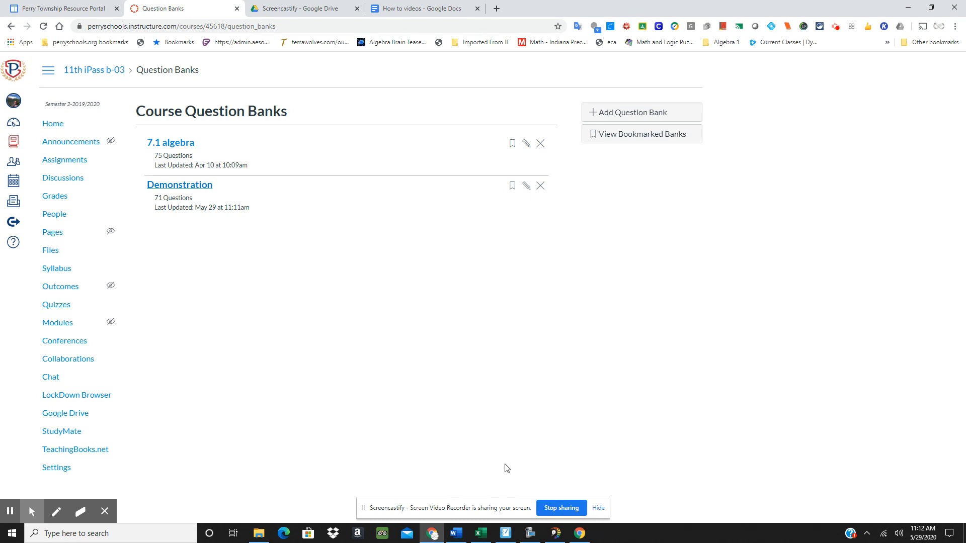
mouse_move(835, 31)
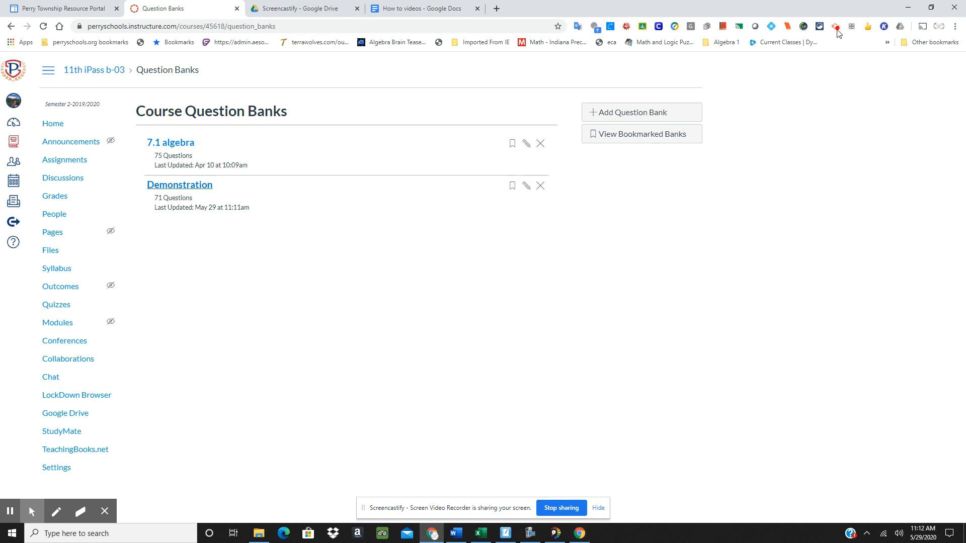